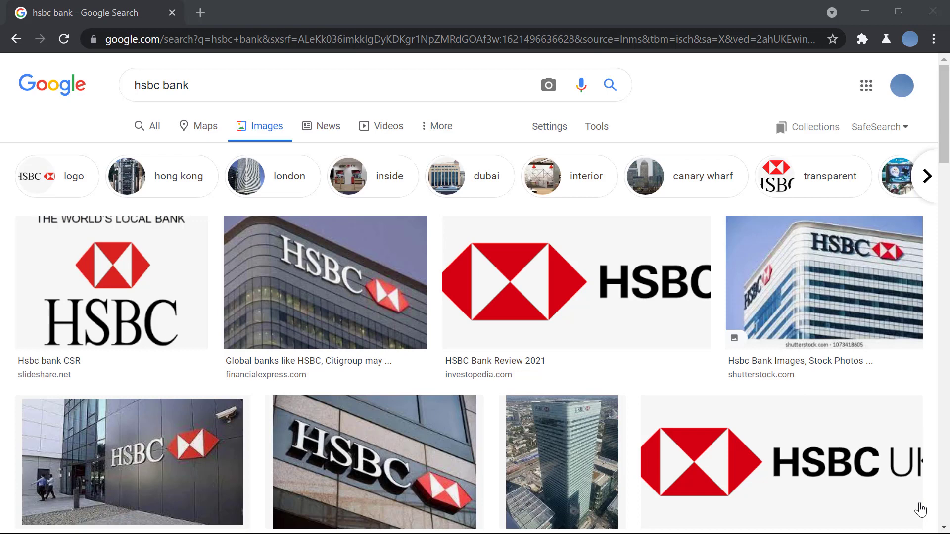
mouse_move(785, 386)
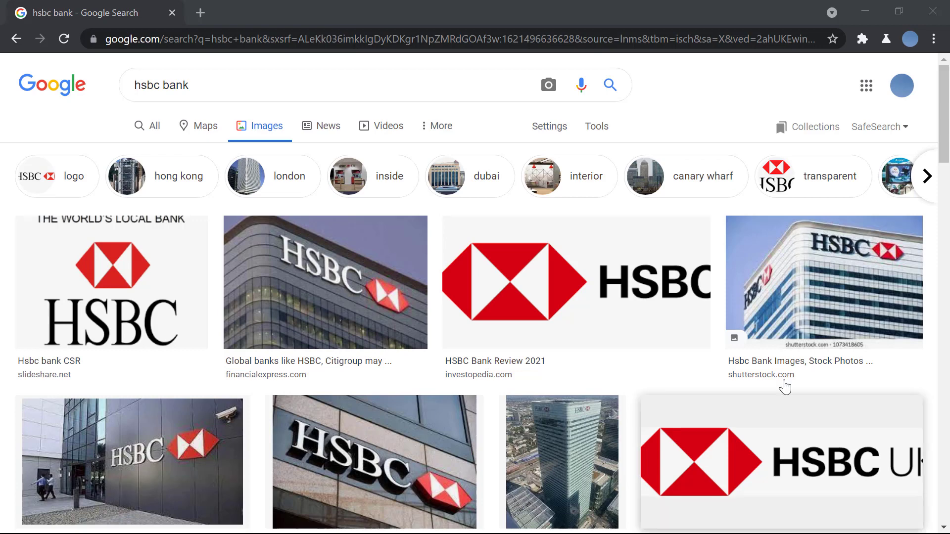
- Switch the 'hsbc bank' Google search from Images to the All web results
left_click(460, 39)
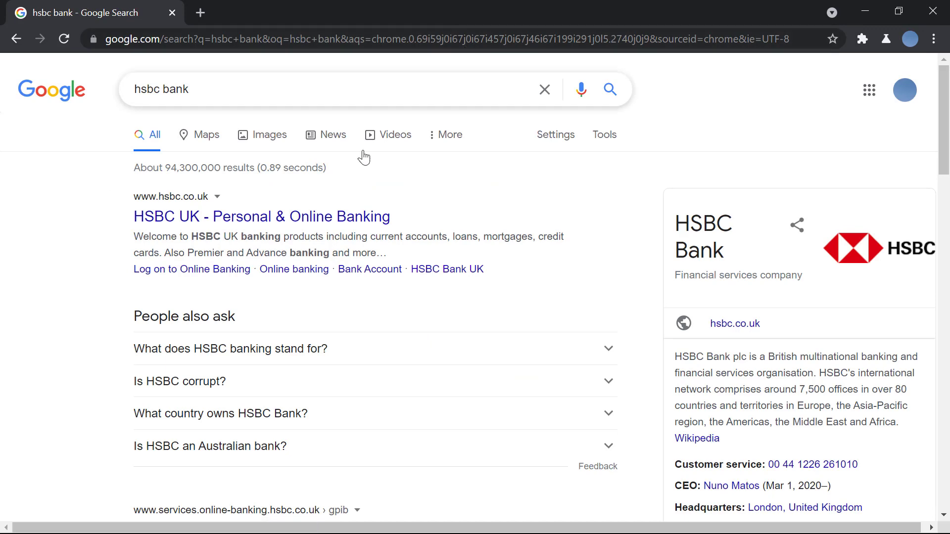
mouse_move(224, 227)
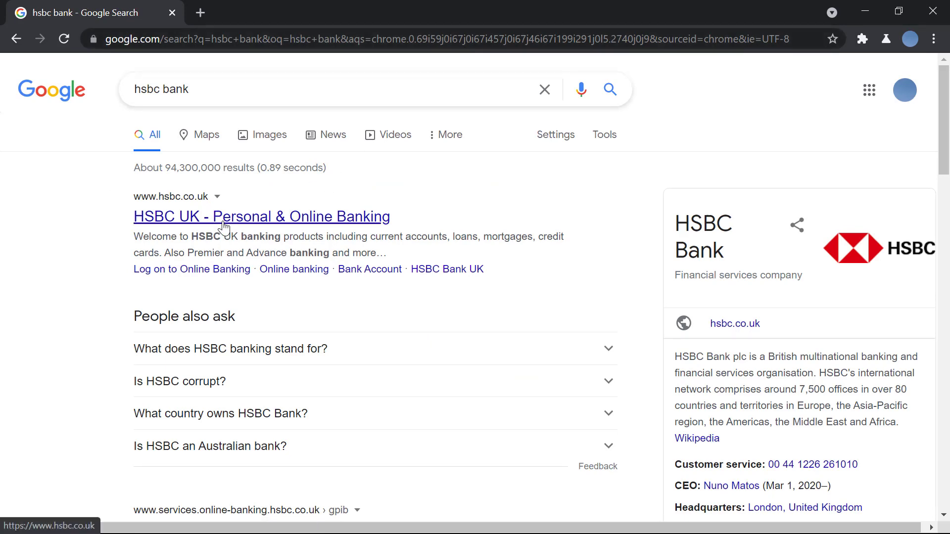
- Open the 'HSBC UK - Personal & Online Banking' result and accept all cookies
left_click(261, 216)
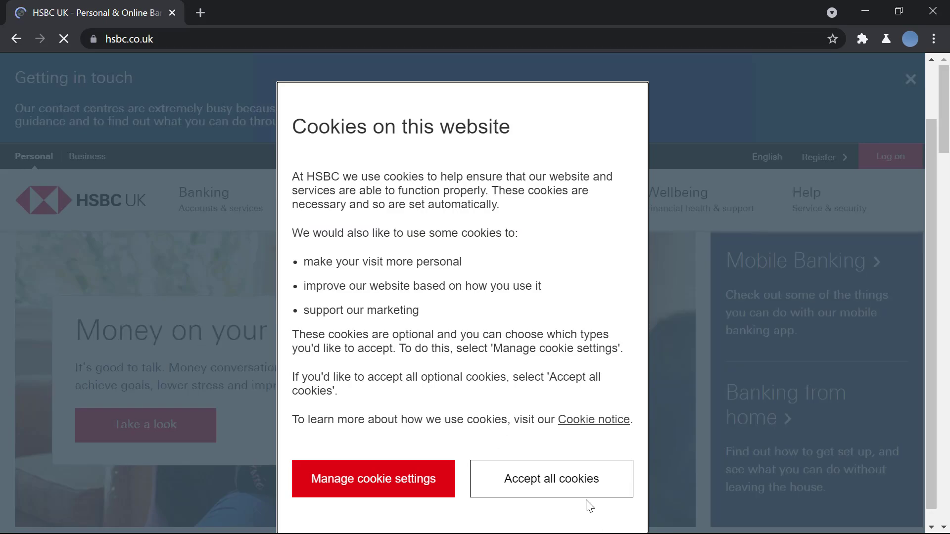
left_click(551, 479)
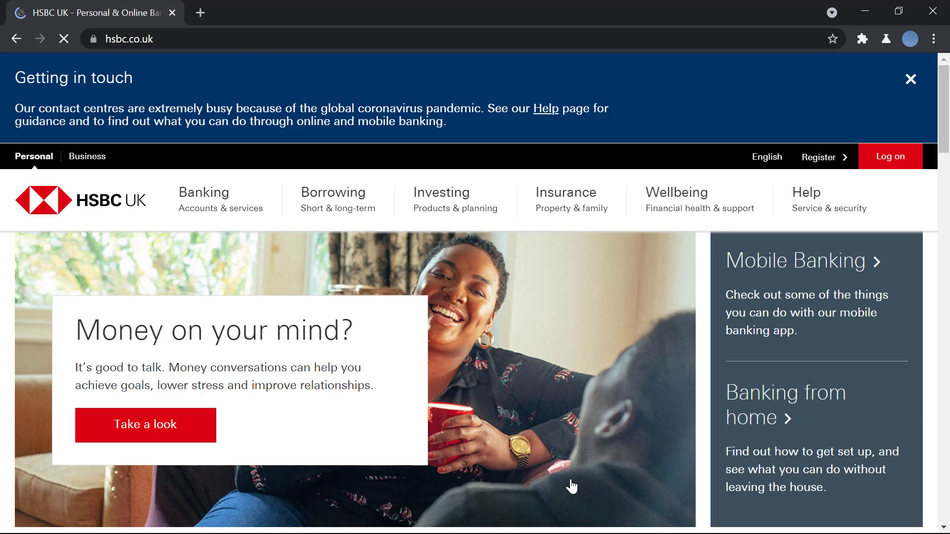
left_click(890, 156)
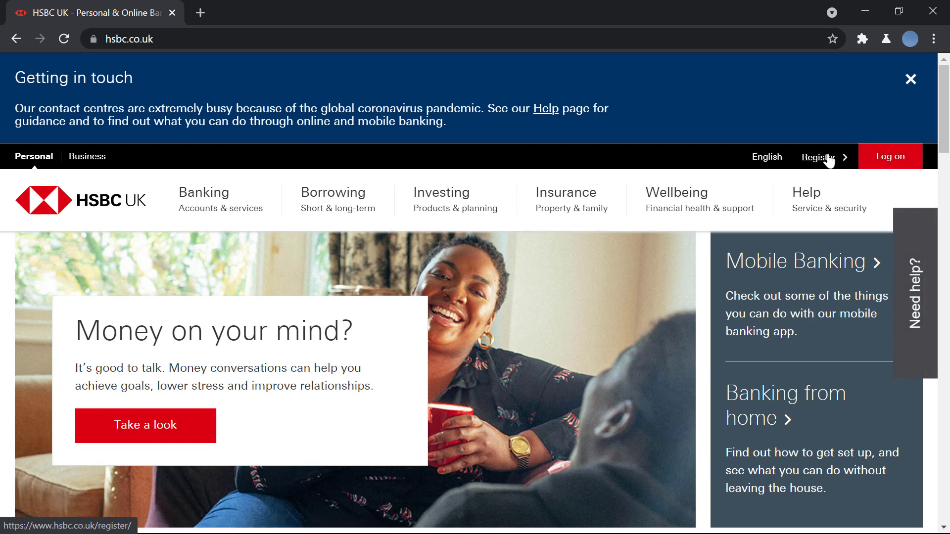
- Open the Register guide and review the sort code and account number requirements
left_click(817, 157)
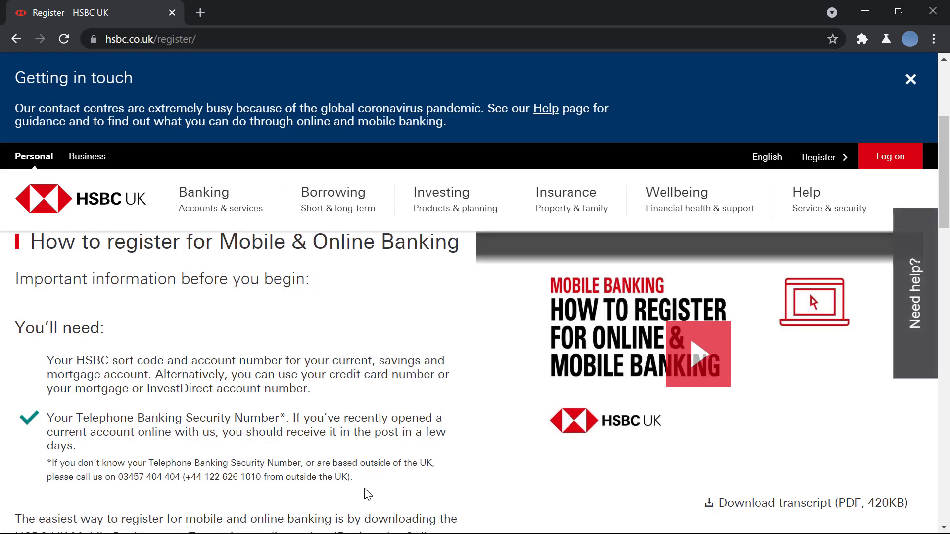
scroll("down", 3)
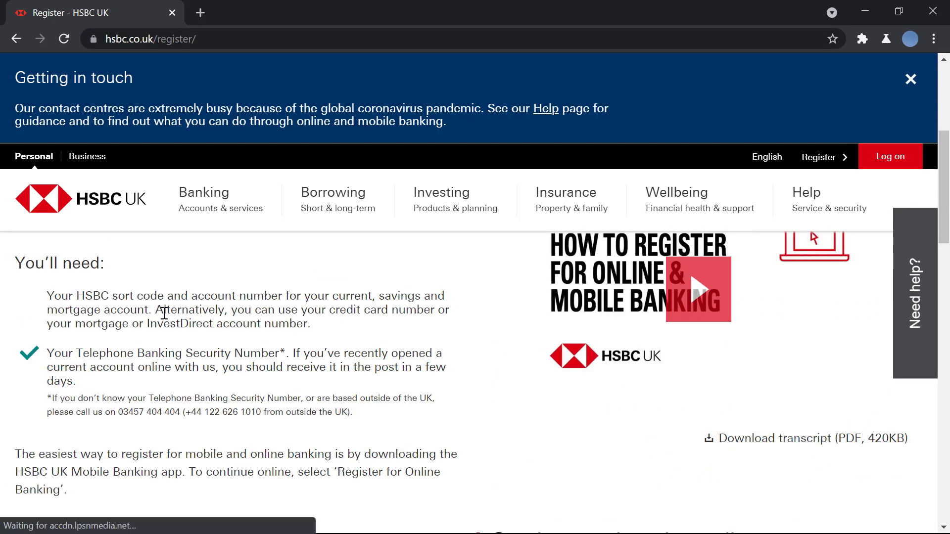
mouse_move(169, 316)
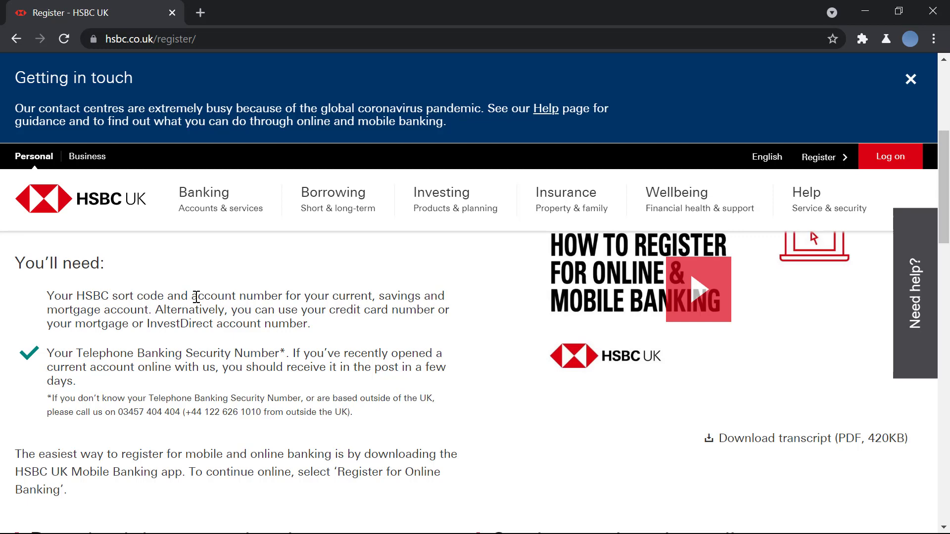
left_click_drag(46, 296, 196, 296)
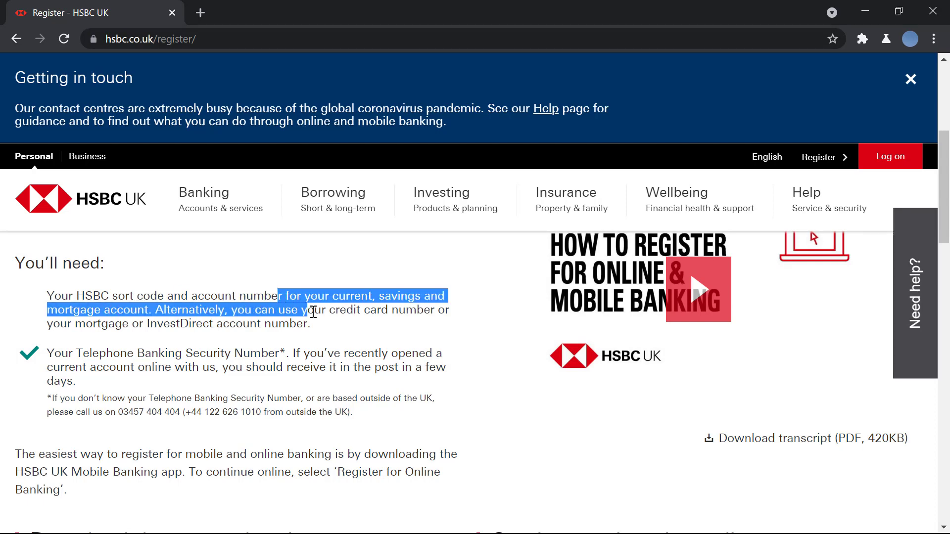
left_click_drag(310, 313, 310, 366)
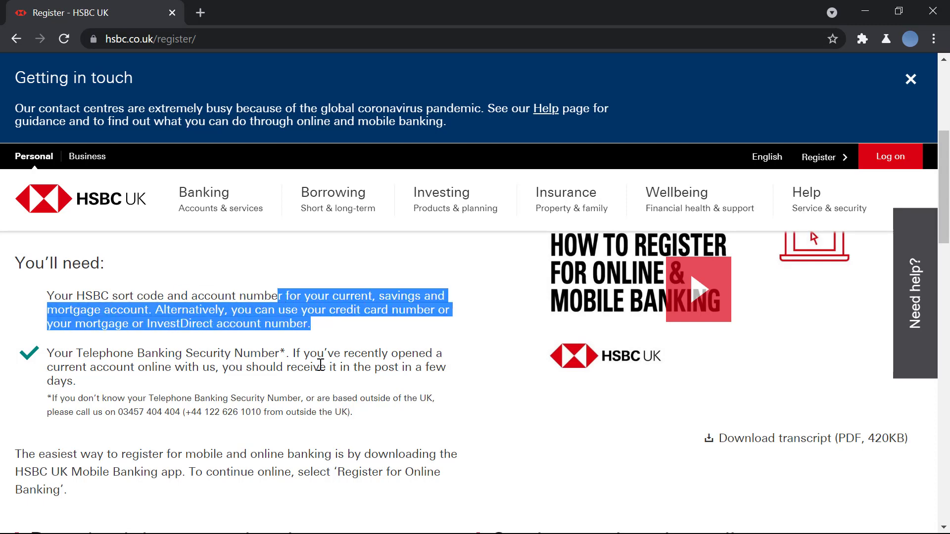
left_click(109, 348)
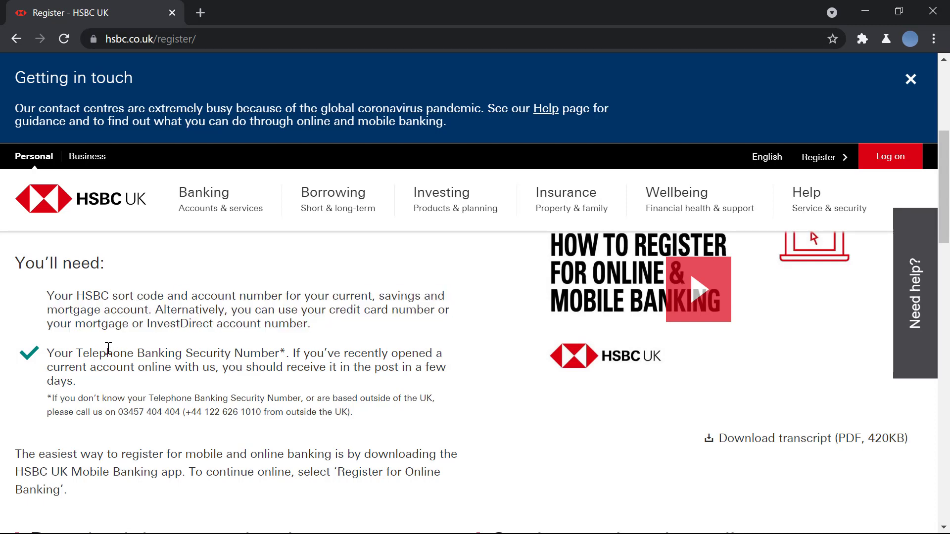
scroll("down", 3)
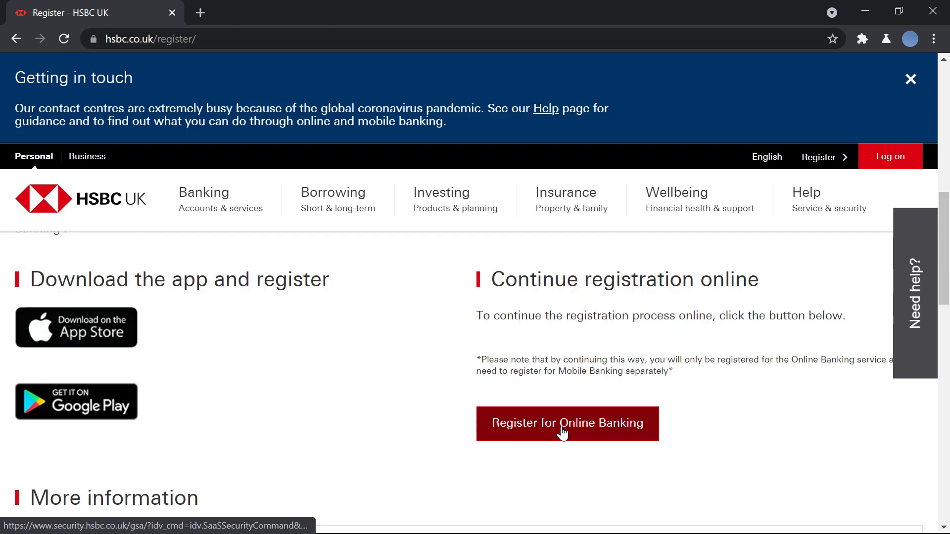
- Start online registration, read the Terms & Conditions, and tick 'I accept the Digital Banking Terms'
left_click(566, 423)
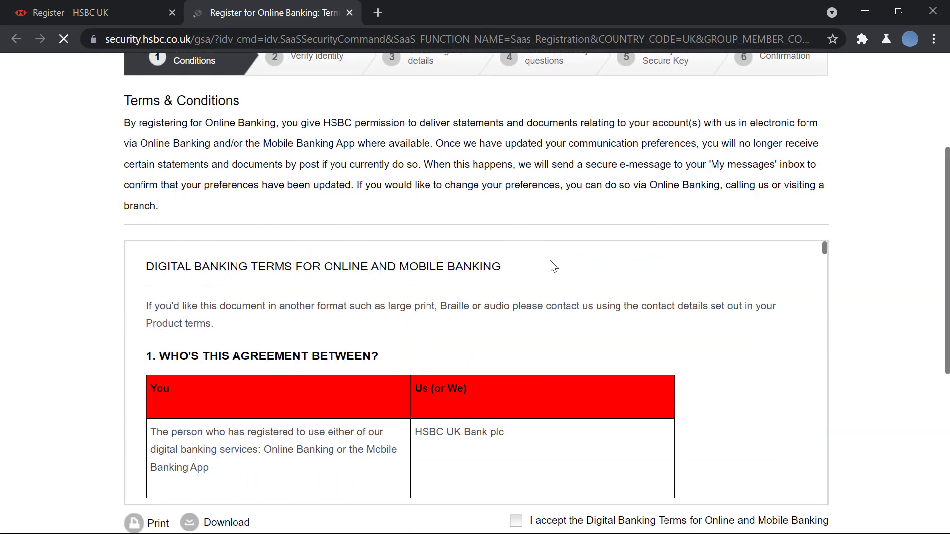
mouse_move(273, 335)
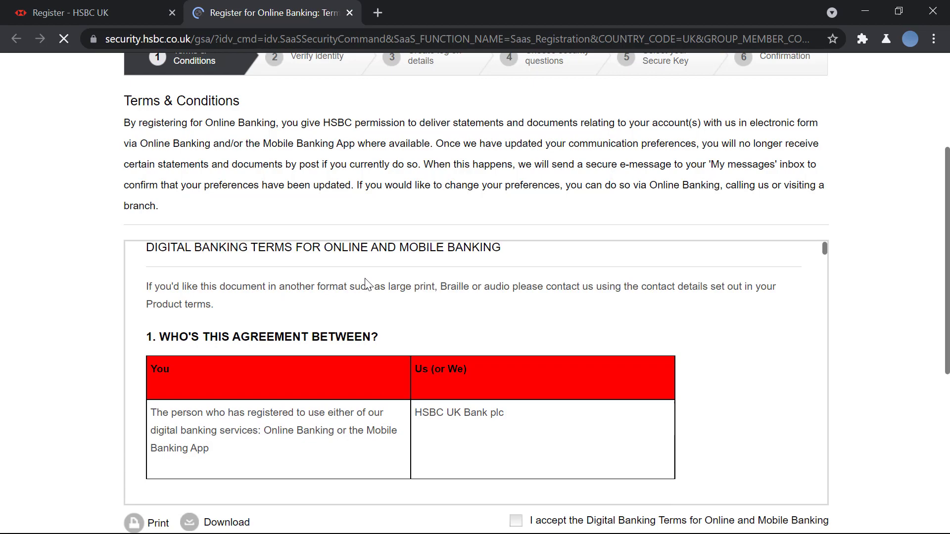
scroll("down", 3)
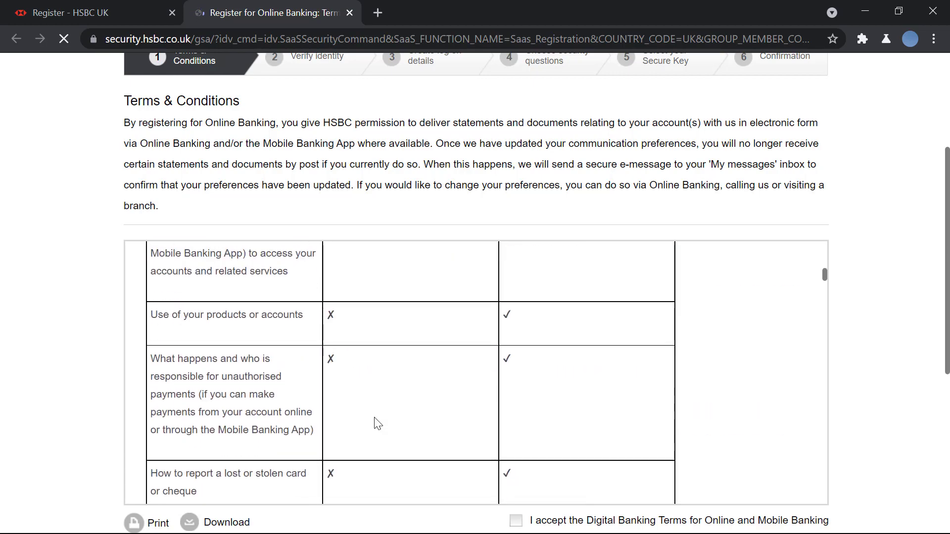
scroll("down", 3)
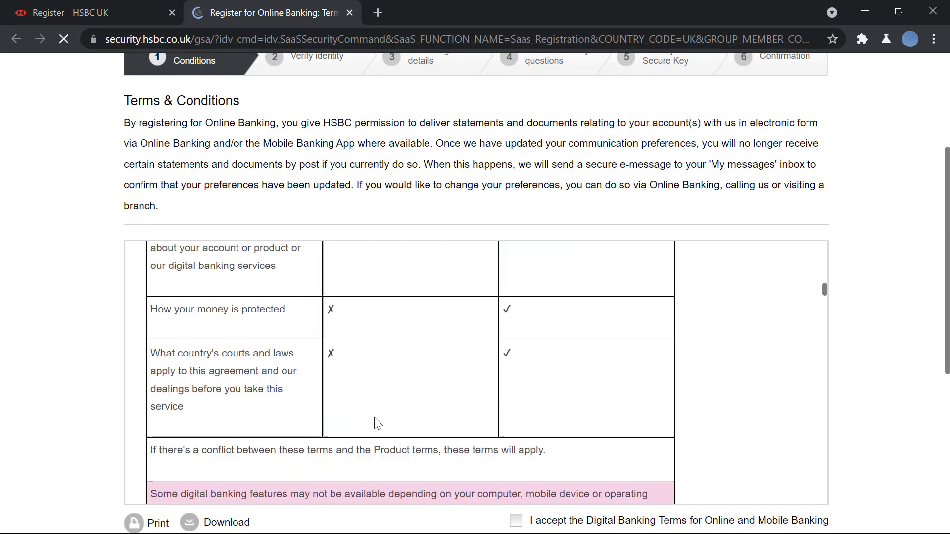
scroll("down", 3)
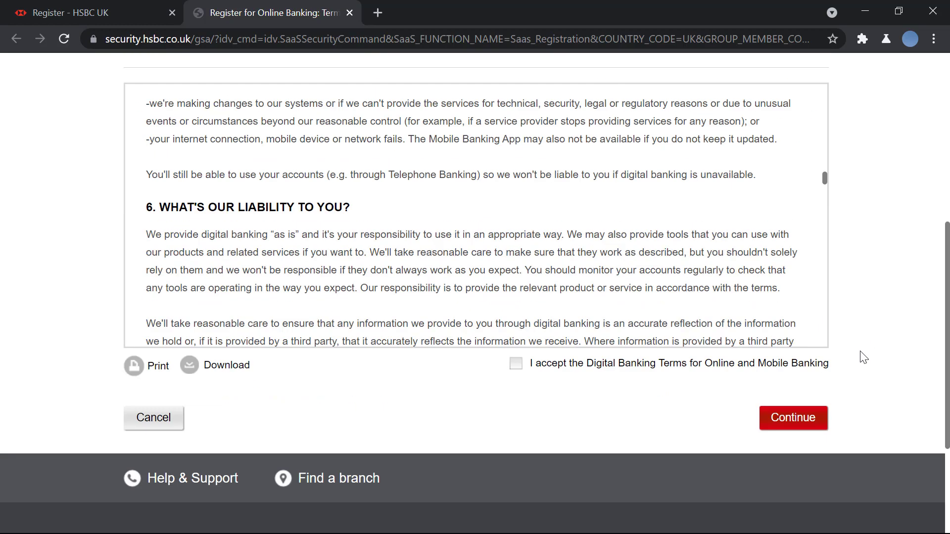
scroll("down", 3)
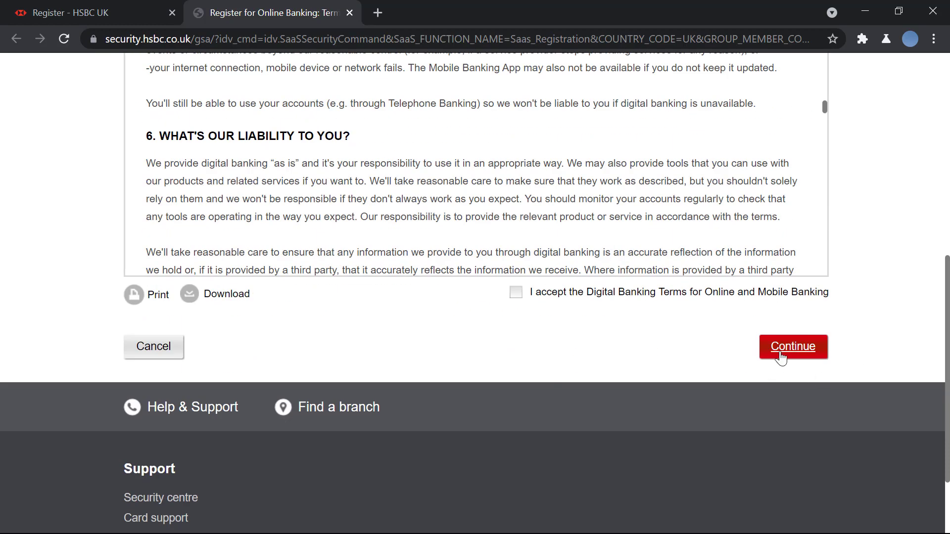
scroll("up", 3)
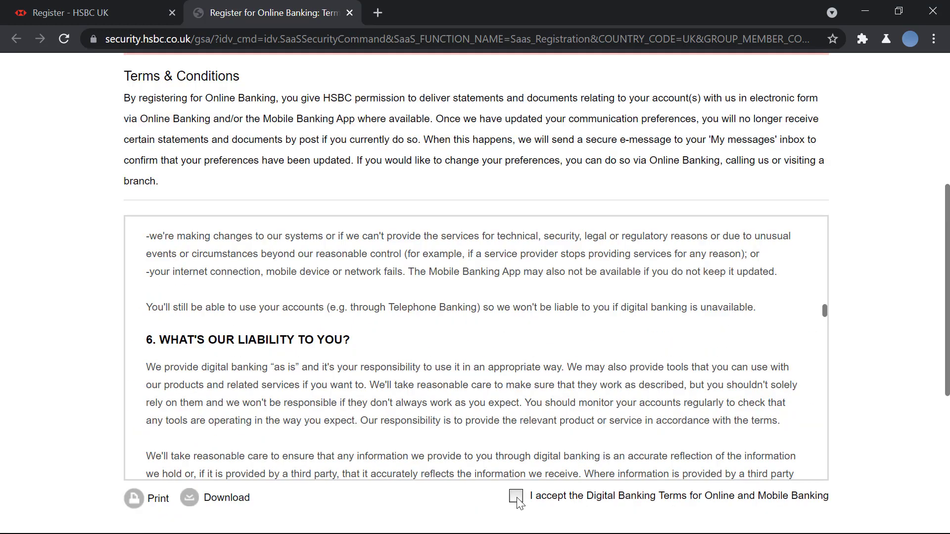
left_click(515, 496)
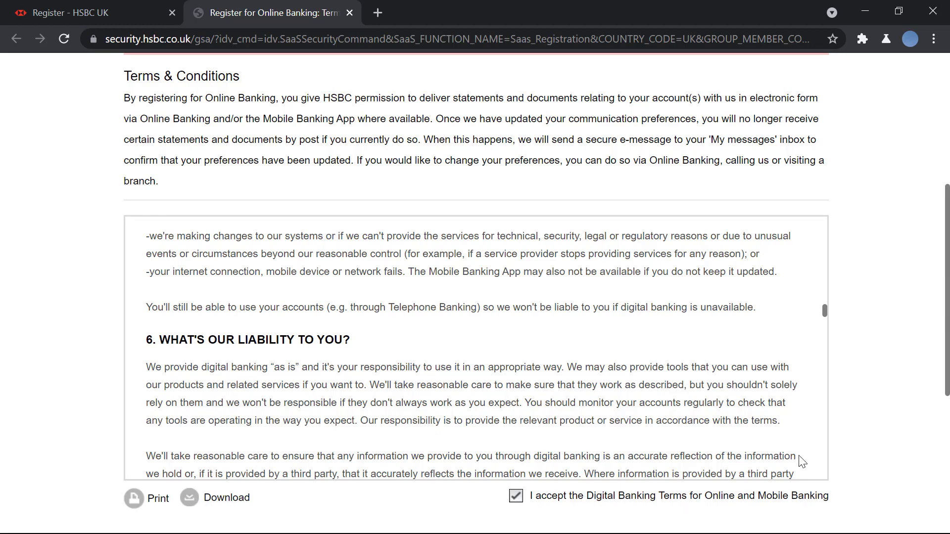
scroll("down", 3)
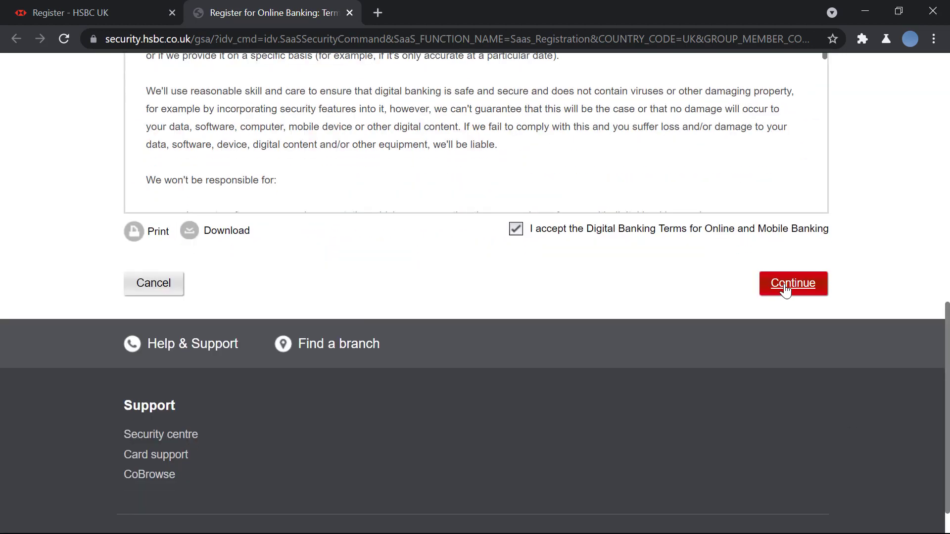
- Continue to Verify identity, keeping 'Sort code/Account number' as the identification type
left_click(793, 283)
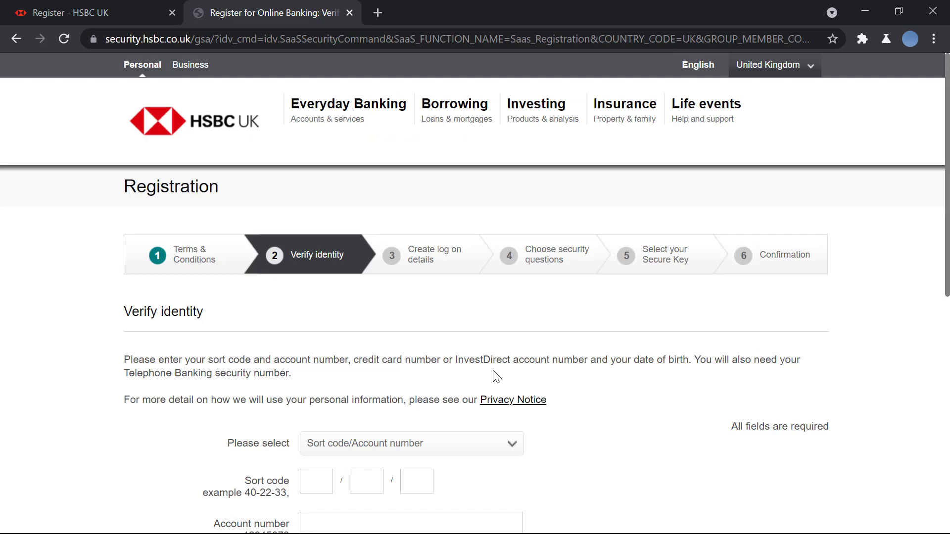
scroll("down", 3)
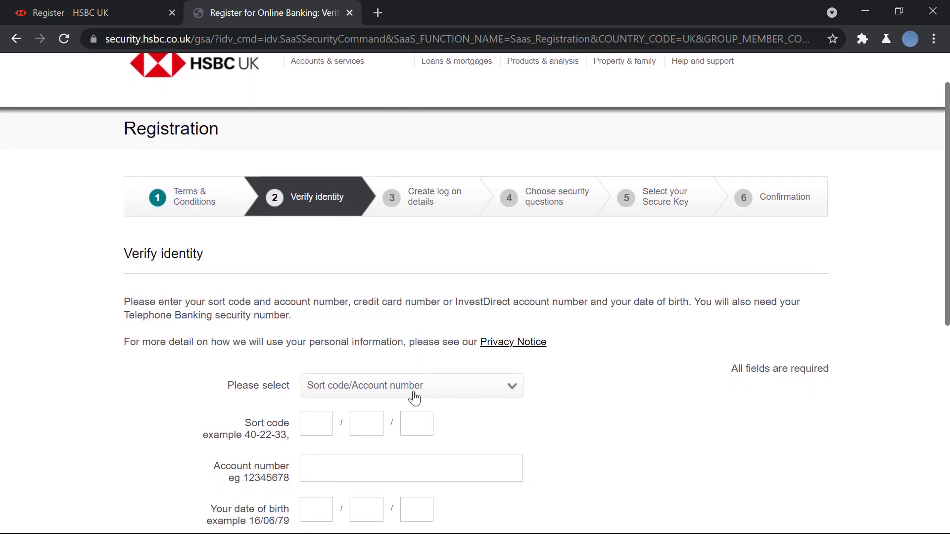
left_click(410, 386)
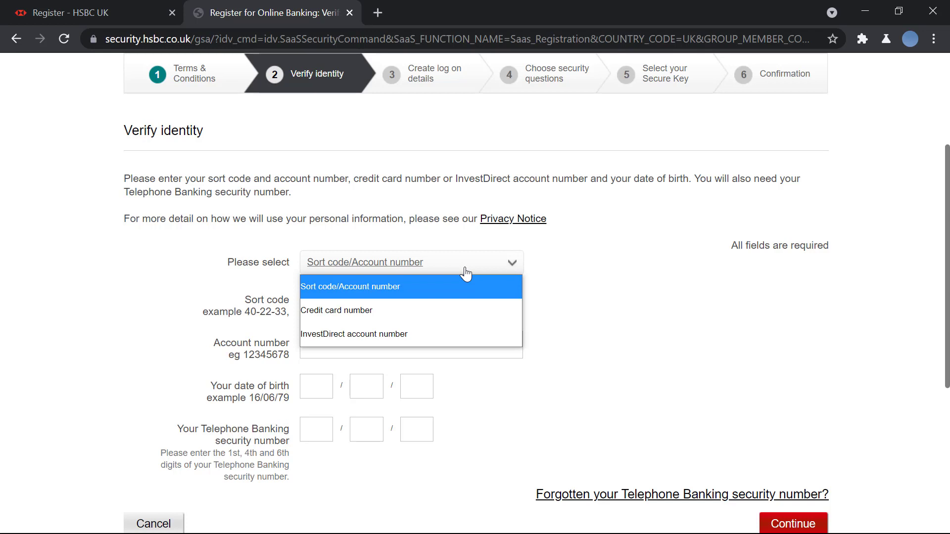
mouse_move(417, 310)
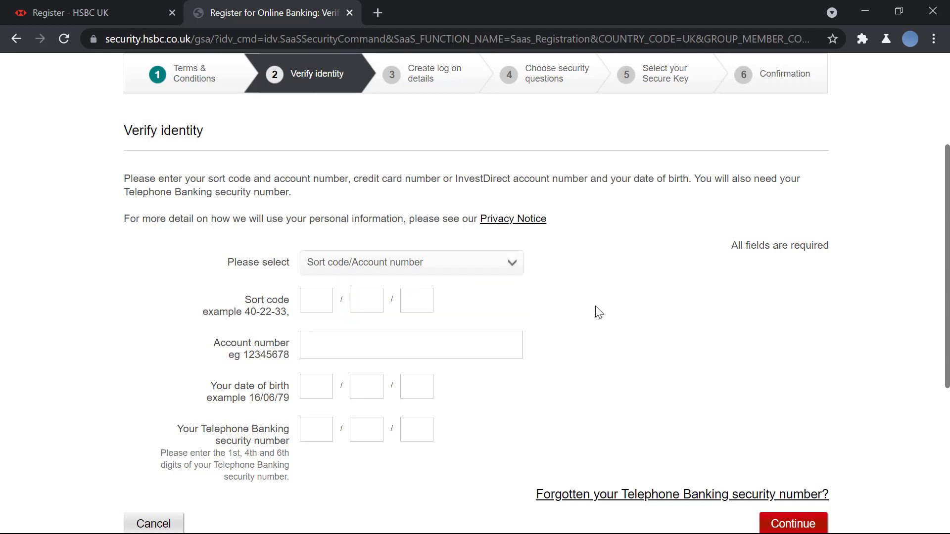
mouse_move(445, 310)
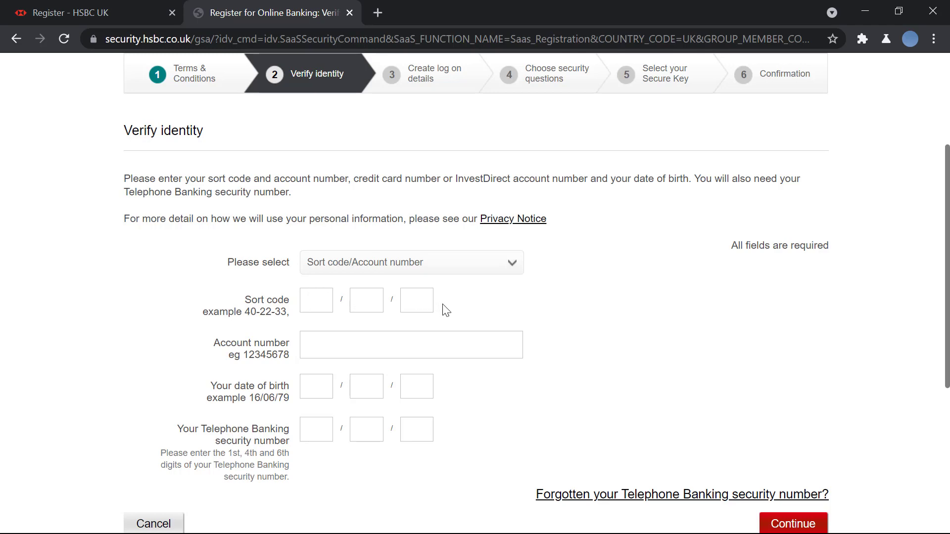
mouse_move(198, 401)
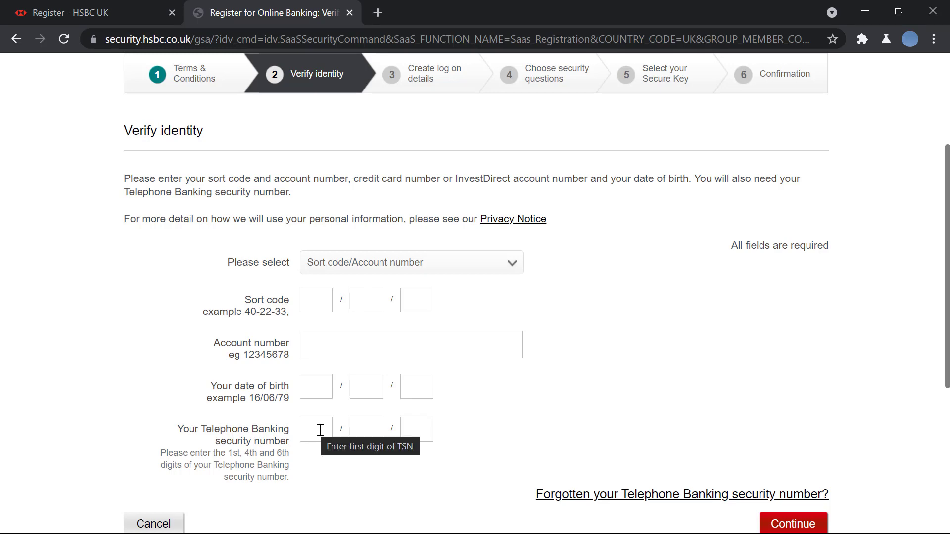
mouse_move(264, 453)
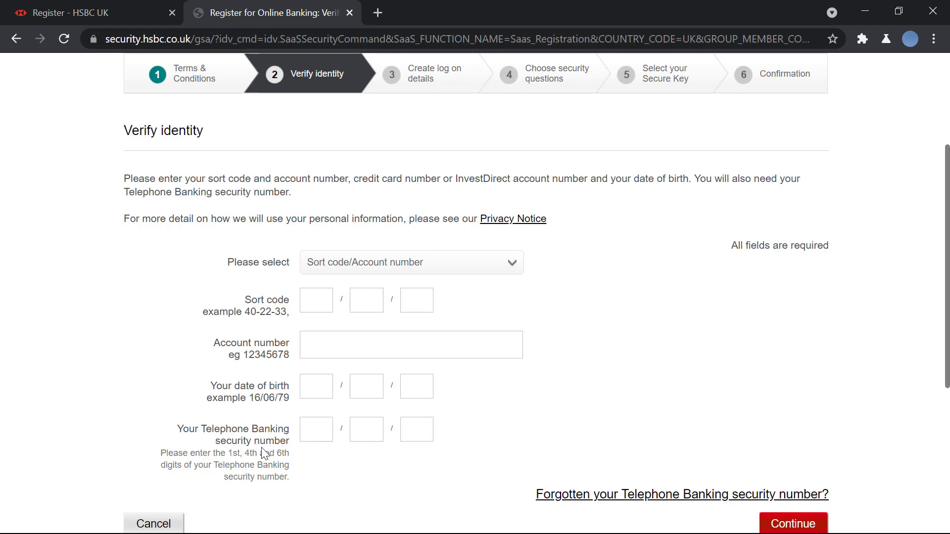
mouse_move(202, 474)
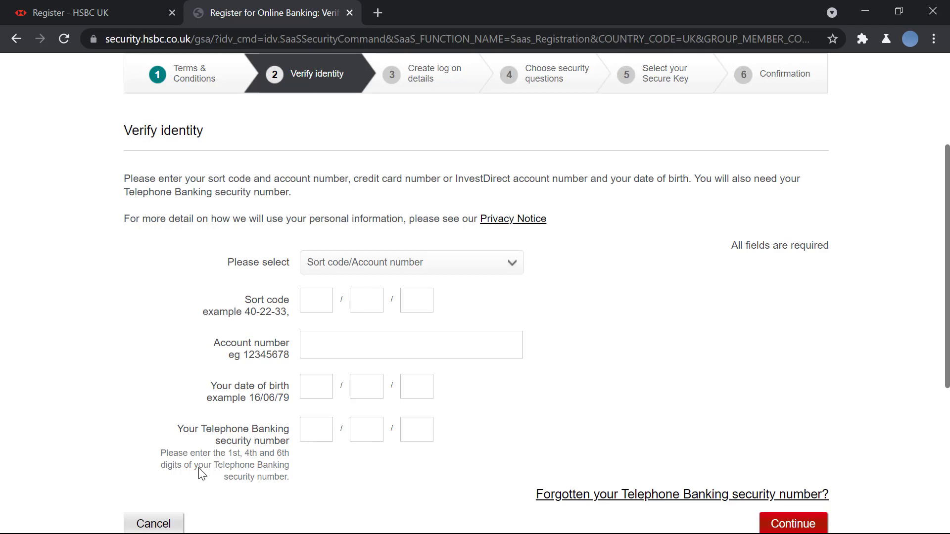
mouse_move(350, 436)
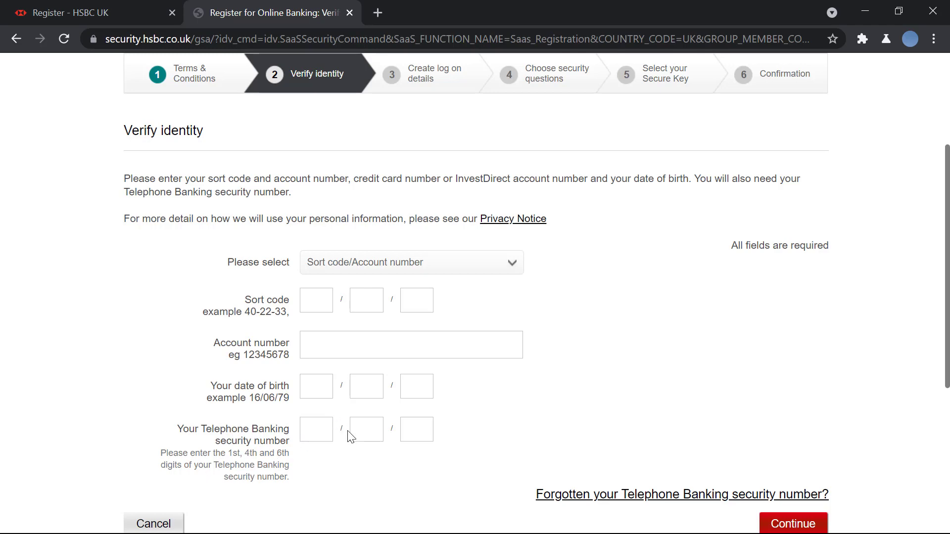
scroll("down", 3)
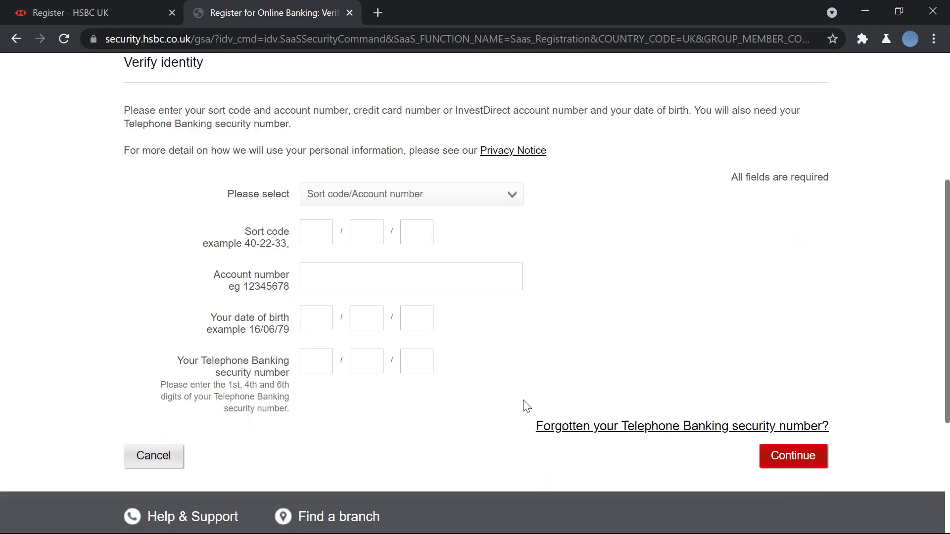
scroll("up", 3)
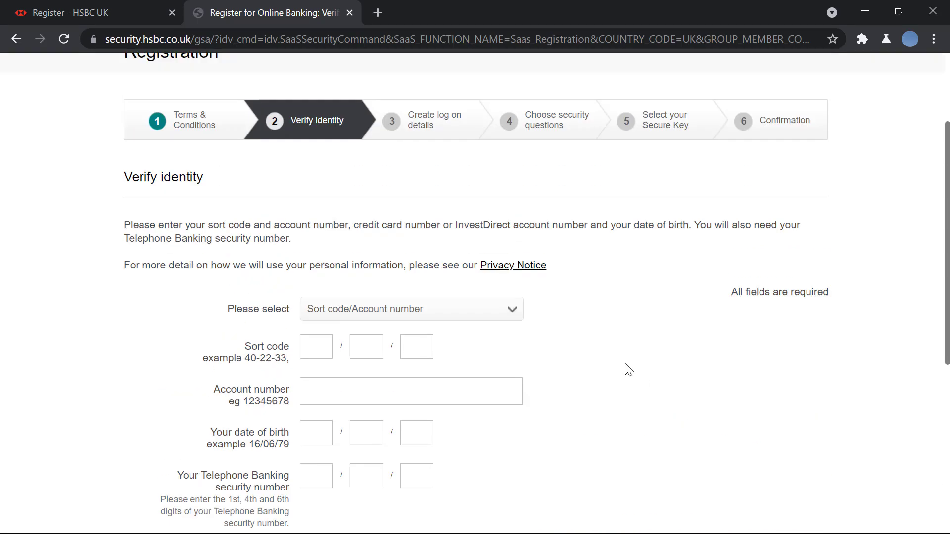
mouse_move(485, 119)
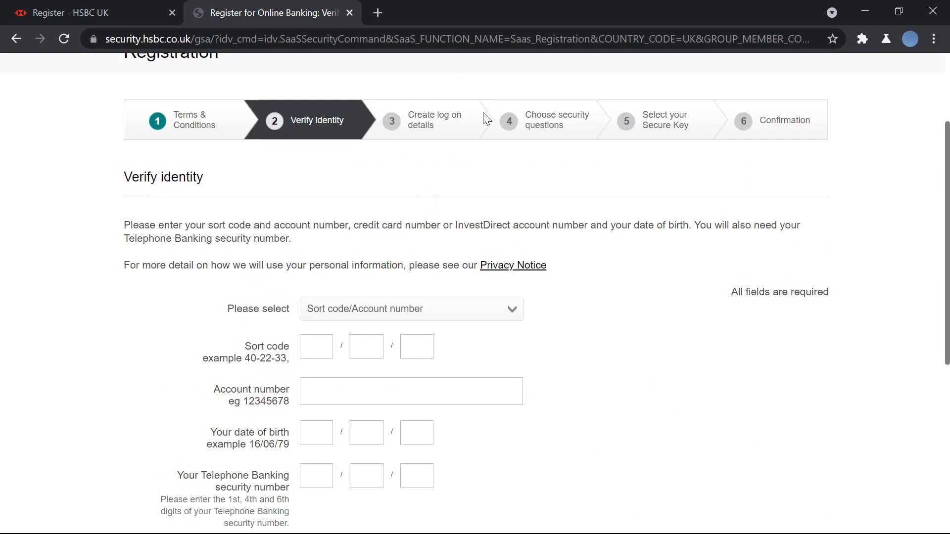
mouse_move(415, 144)
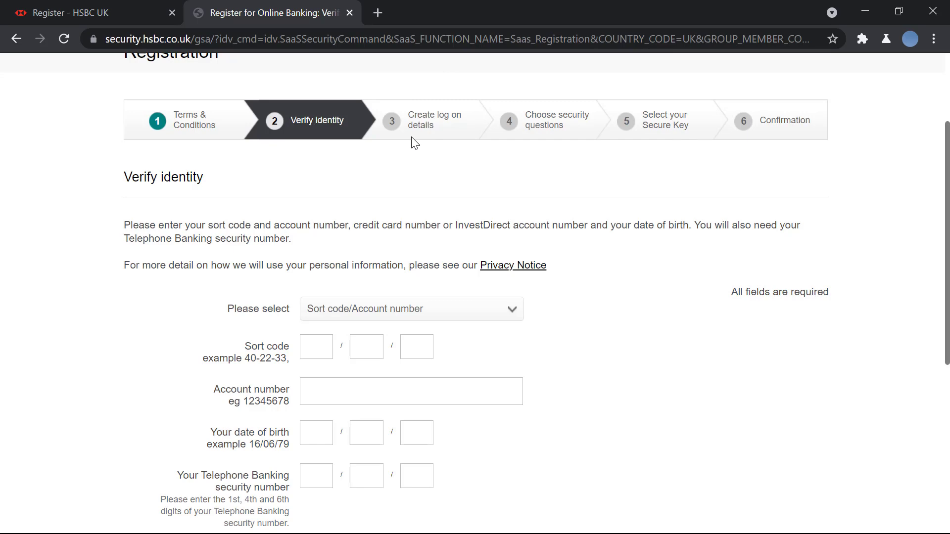
mouse_move(530, 152)
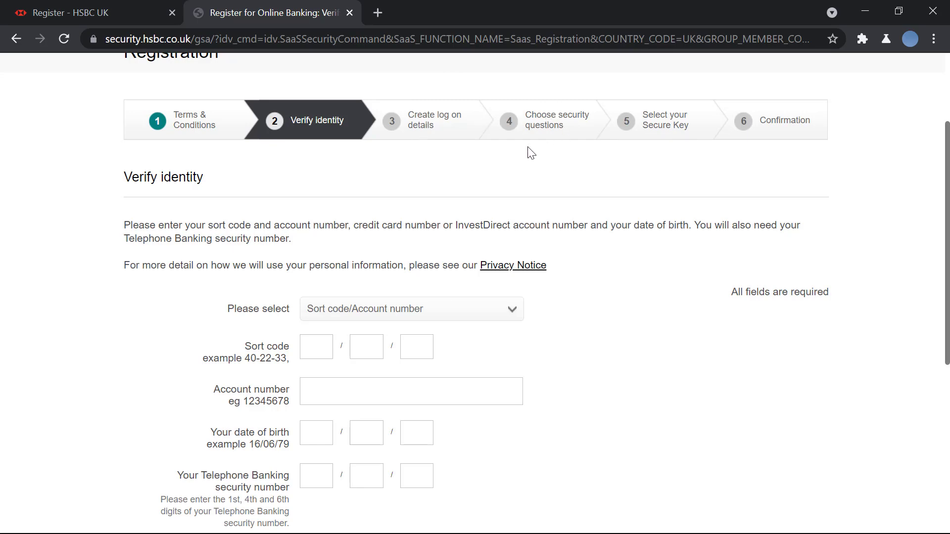
mouse_move(463, 127)
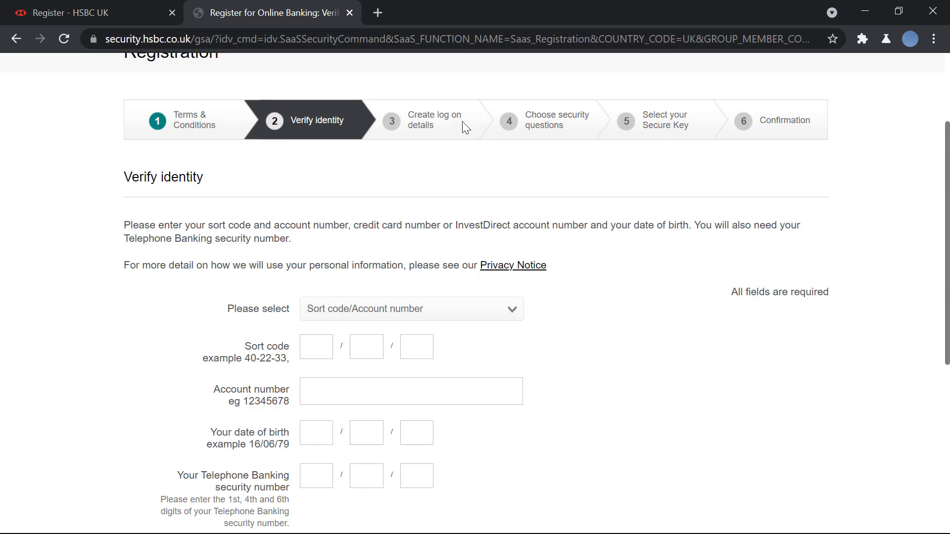
mouse_move(625, 124)
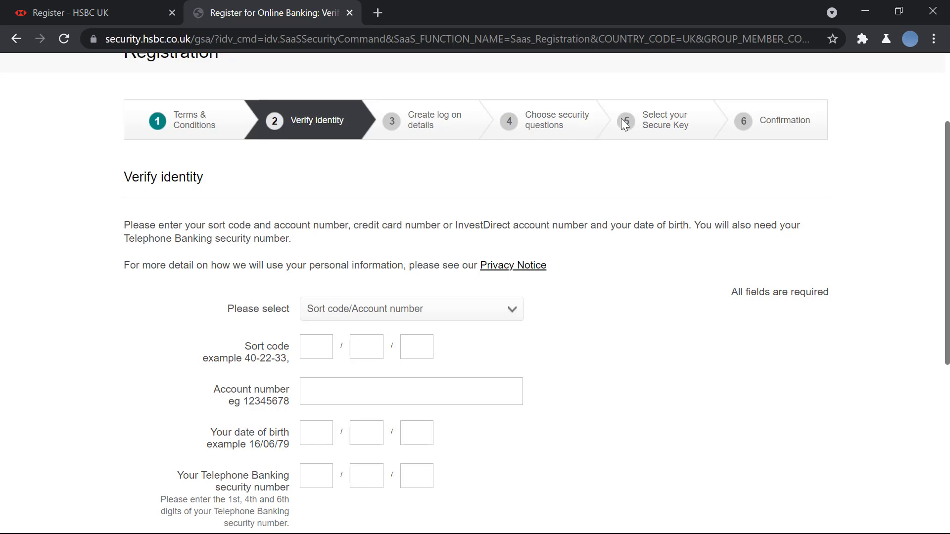
mouse_move(696, 144)
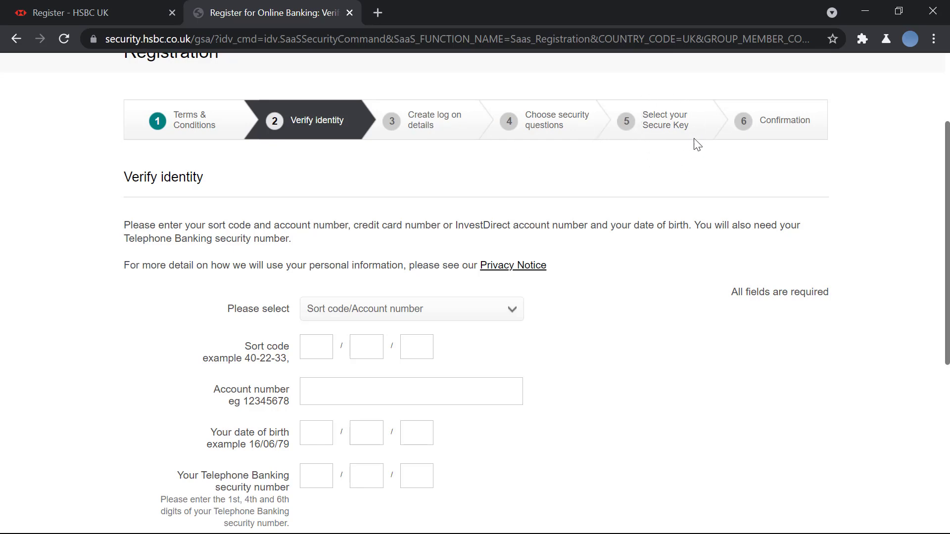
mouse_move(768, 121)
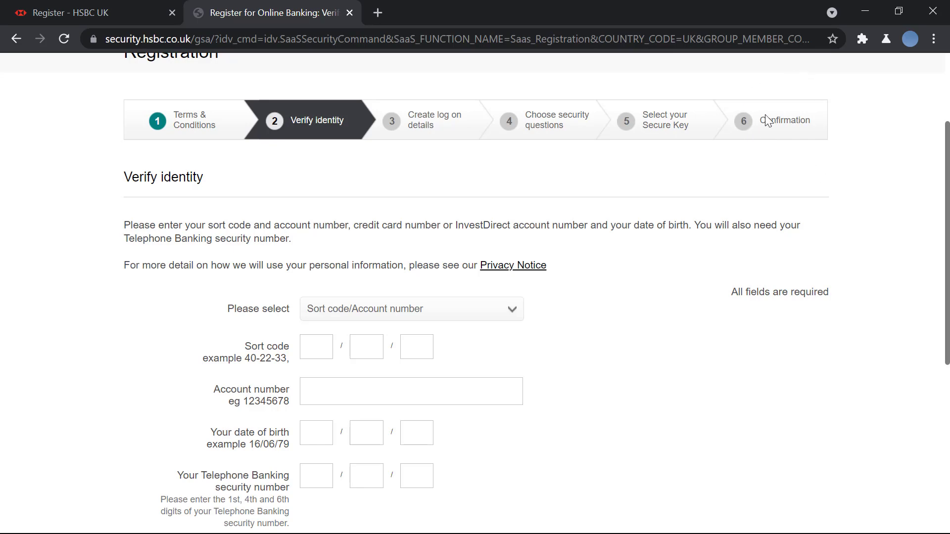
mouse_move(786, 138)
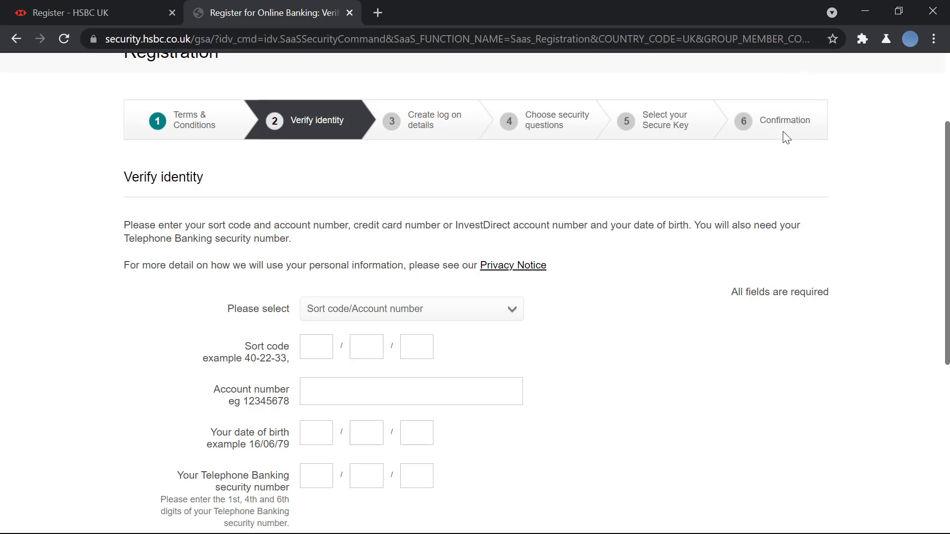